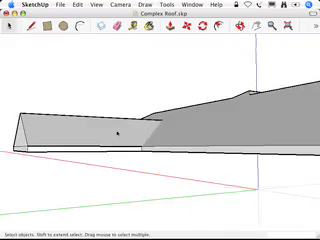
- Orbit the complex hipped roof model to view where its roof planes meet from below
{"action": "left_click_drag", "start_coordinate": [160, 130], "coordinate": [160, 90]}
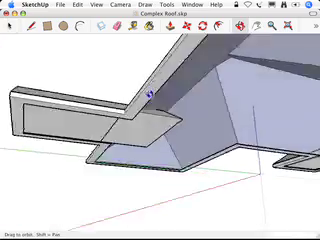